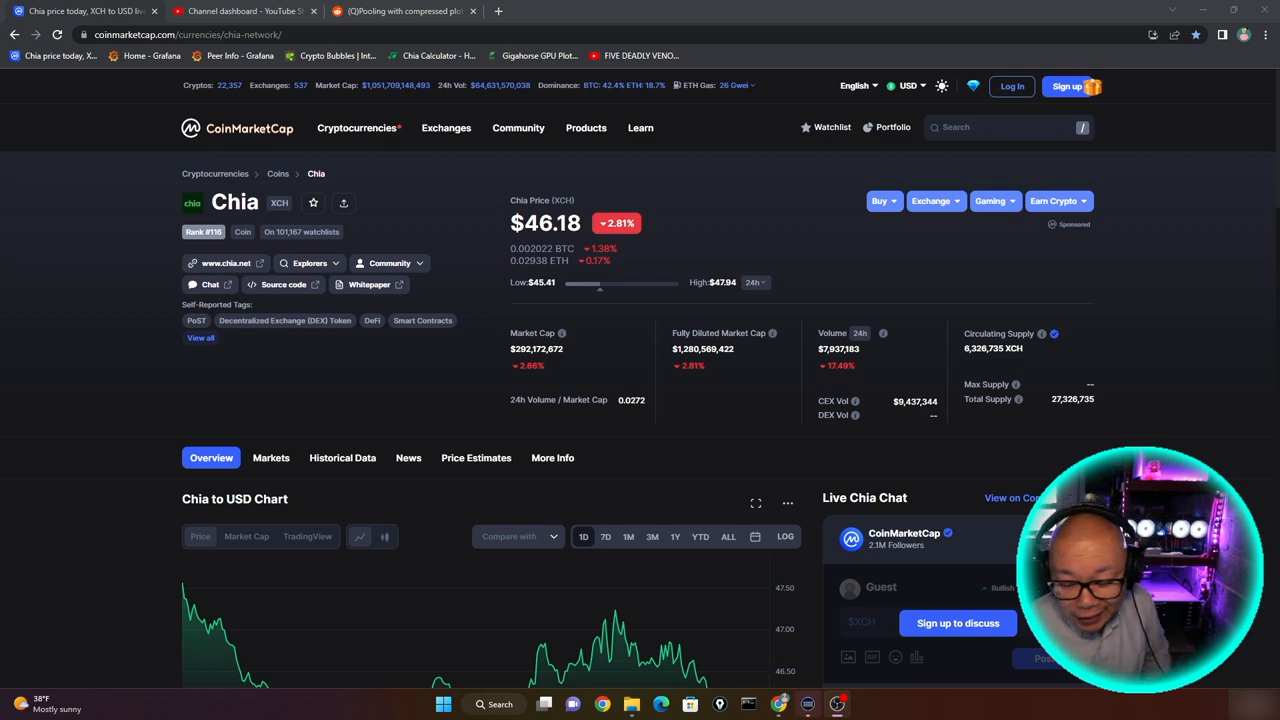
Step: Switch from CoinMarketCap's Chia page to the Poor Investor YouTube videos tab
click(240, 11)
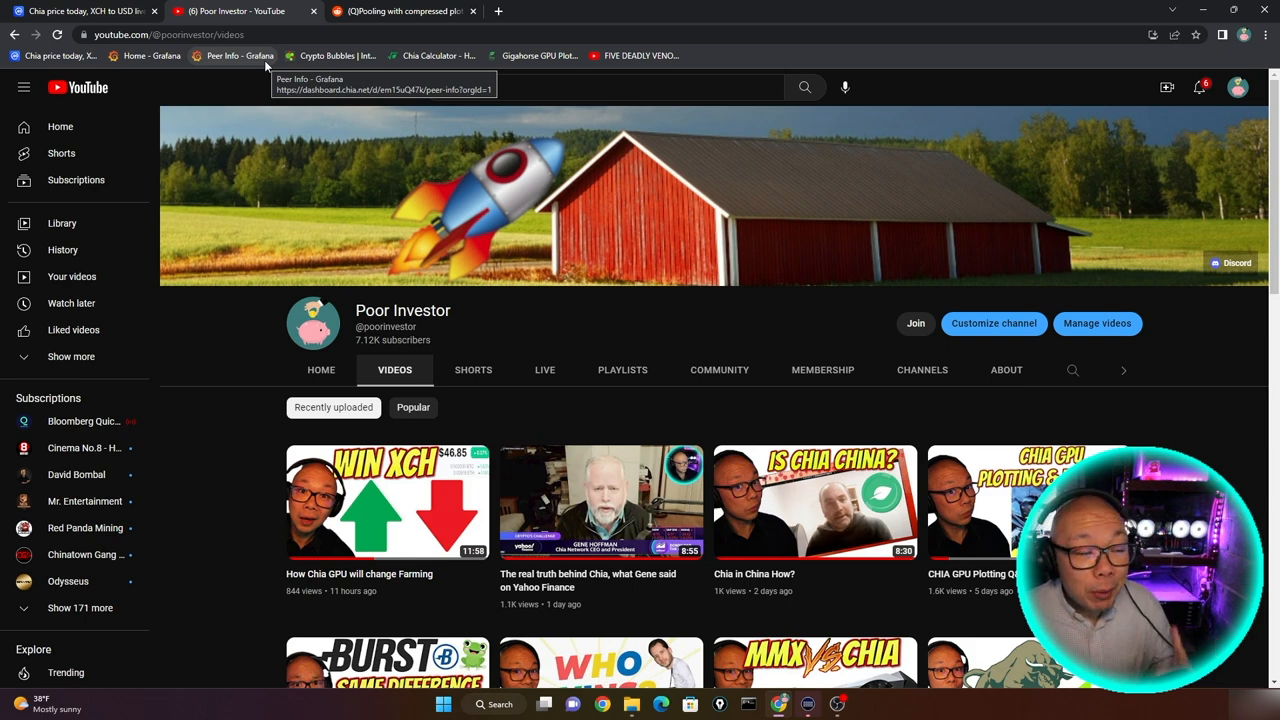
mouse_move(265, 64)
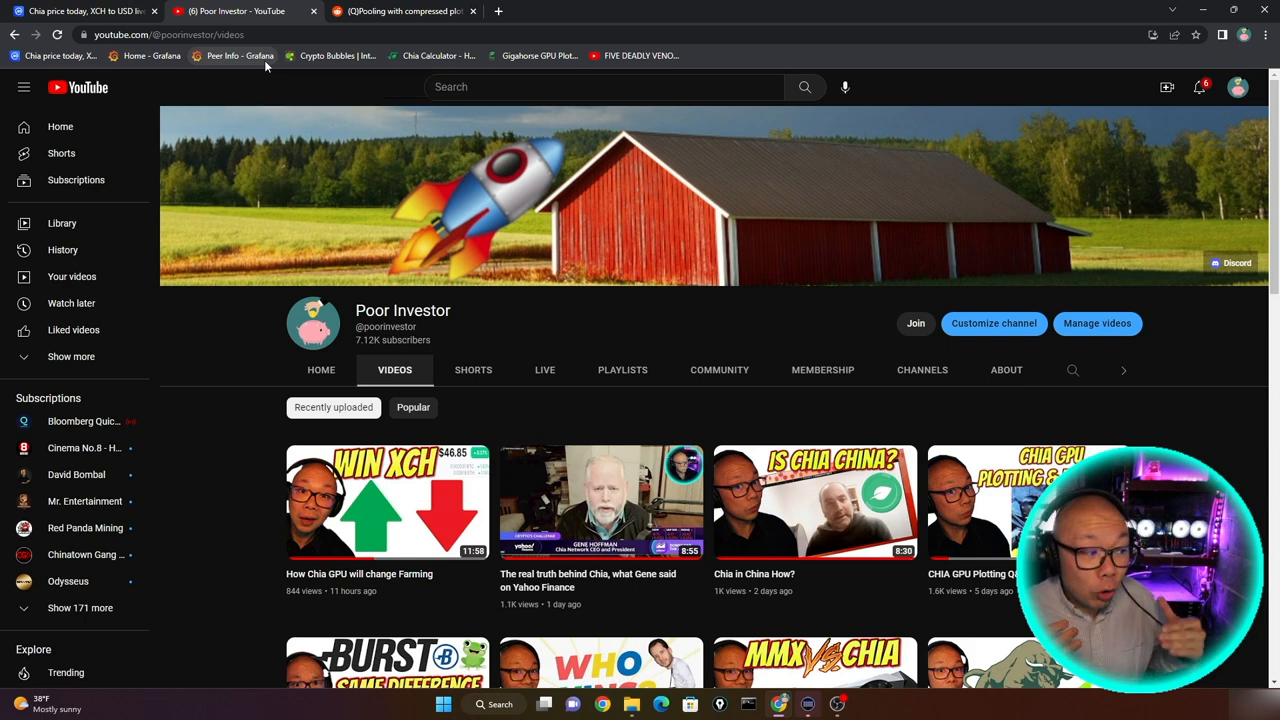
Step: Open 'How Chia GPU will change Farming' and scroll through its 125 comments
click(387, 503)
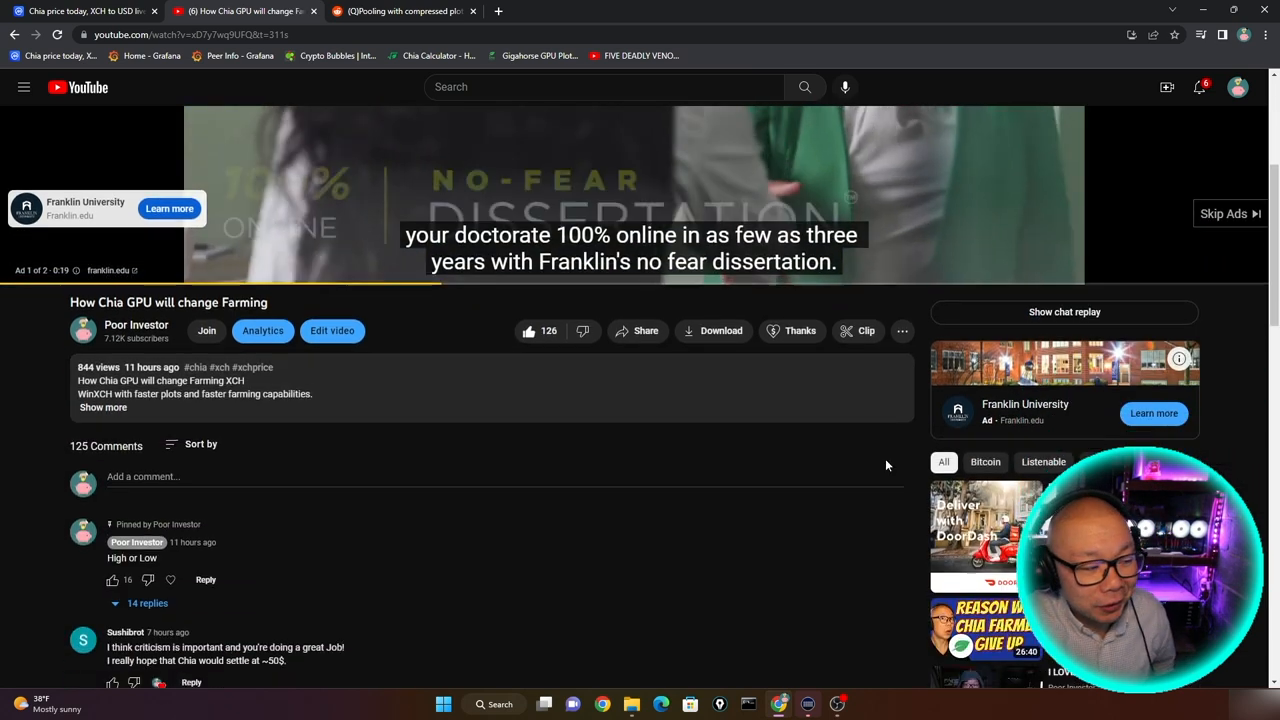
scroll(down, 3)
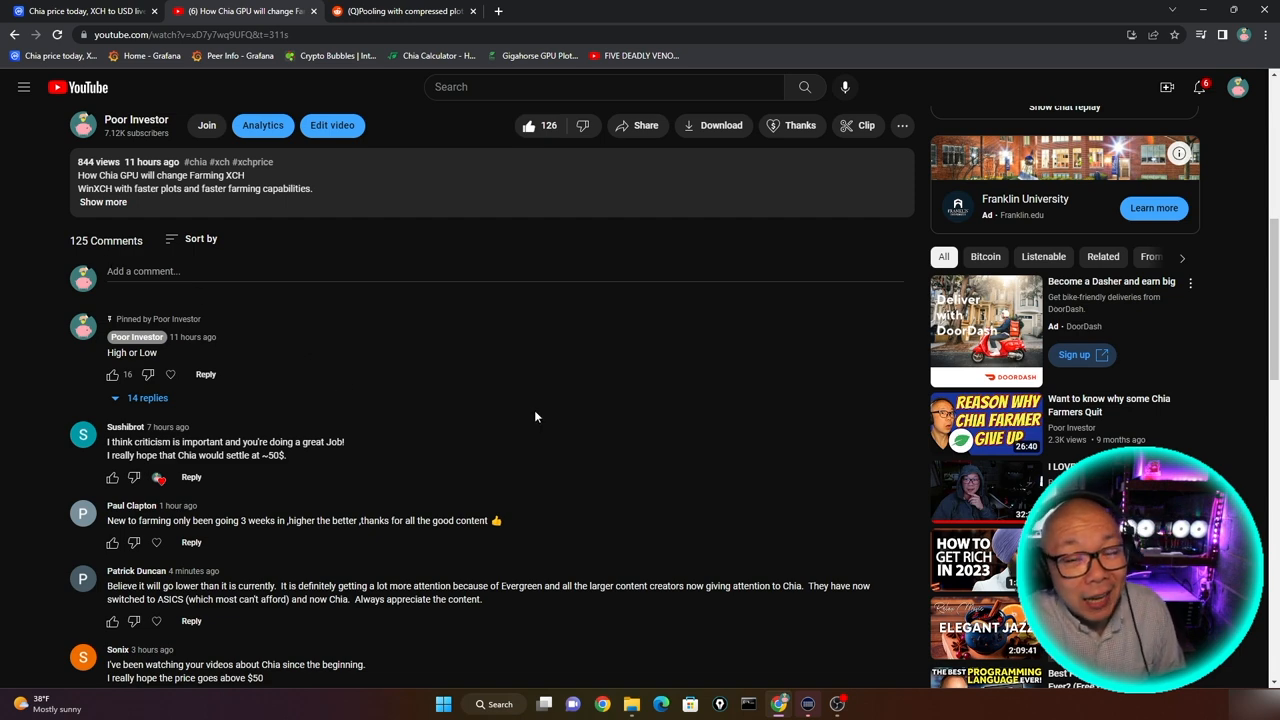
scroll(down, 3)
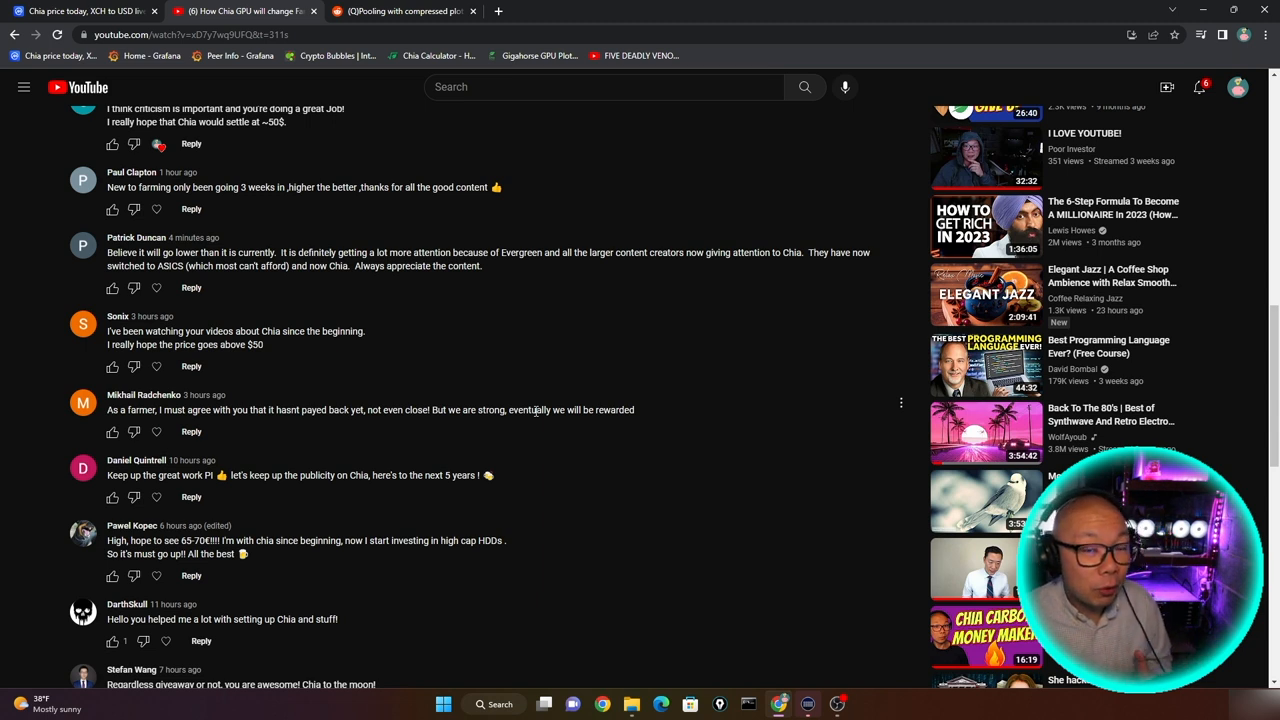
scroll(down, 3)
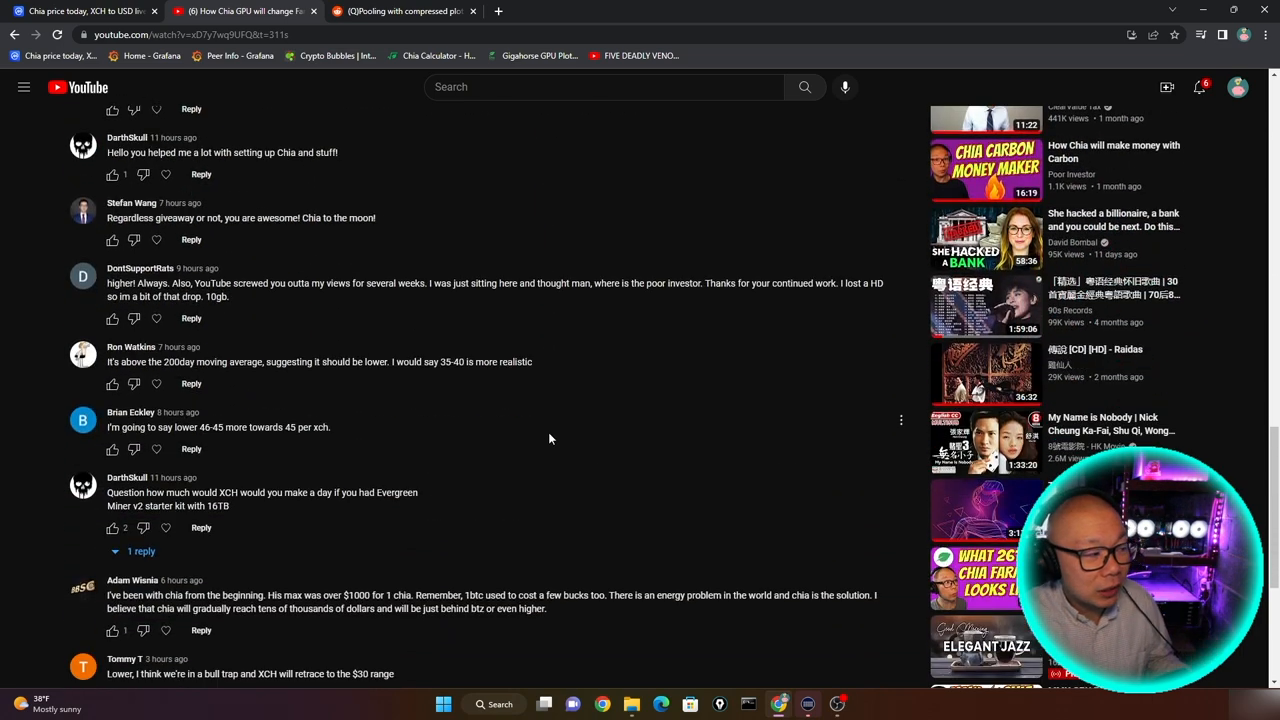
scroll(down, 3)
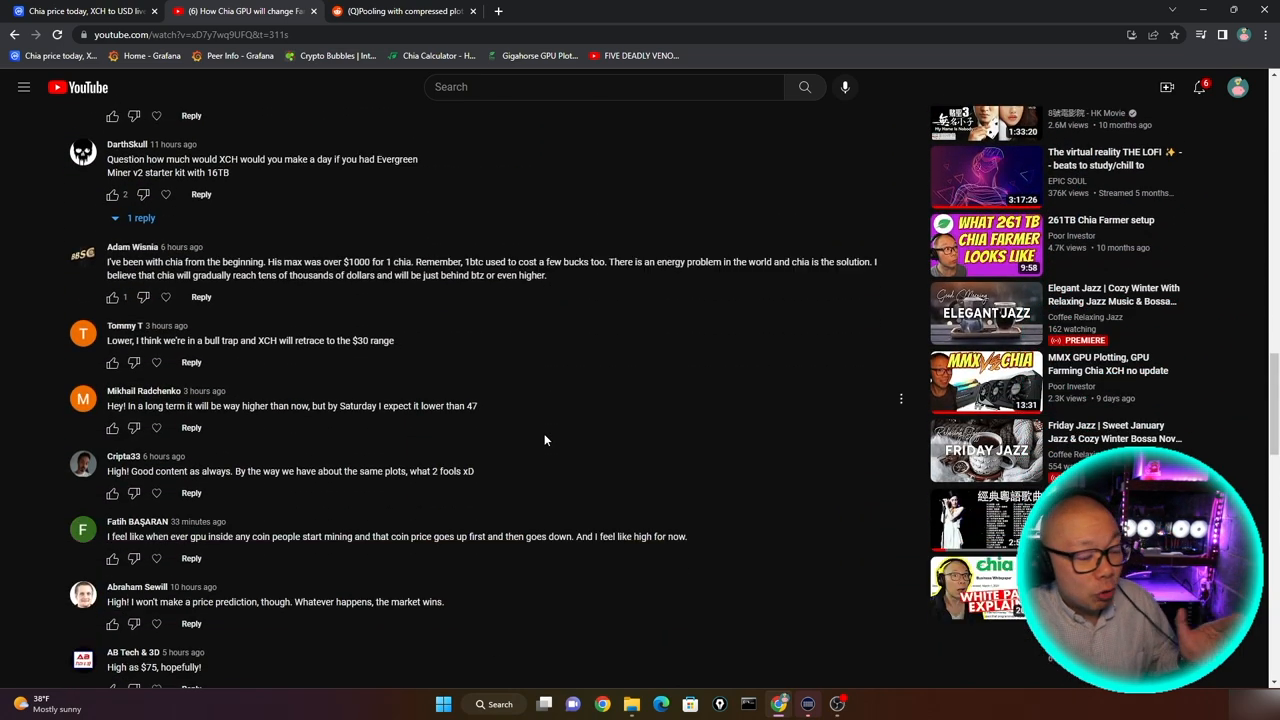
scroll(up, 3)
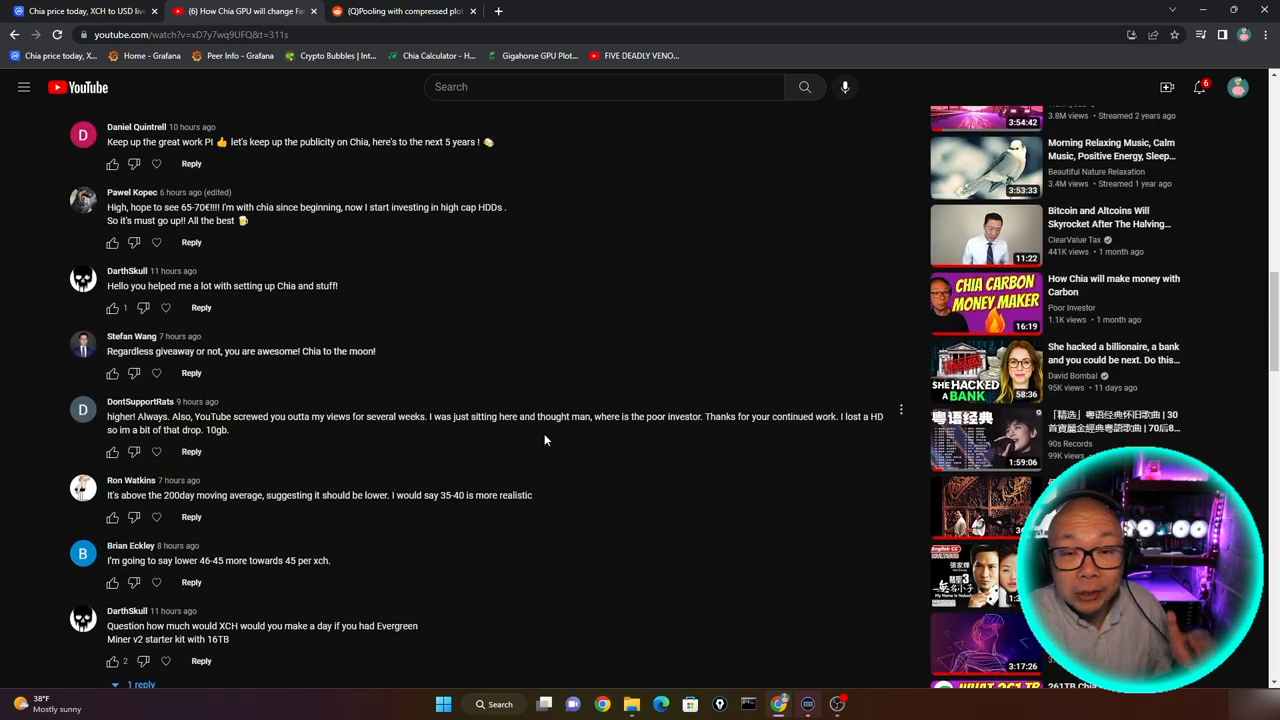
scroll(up, 3)
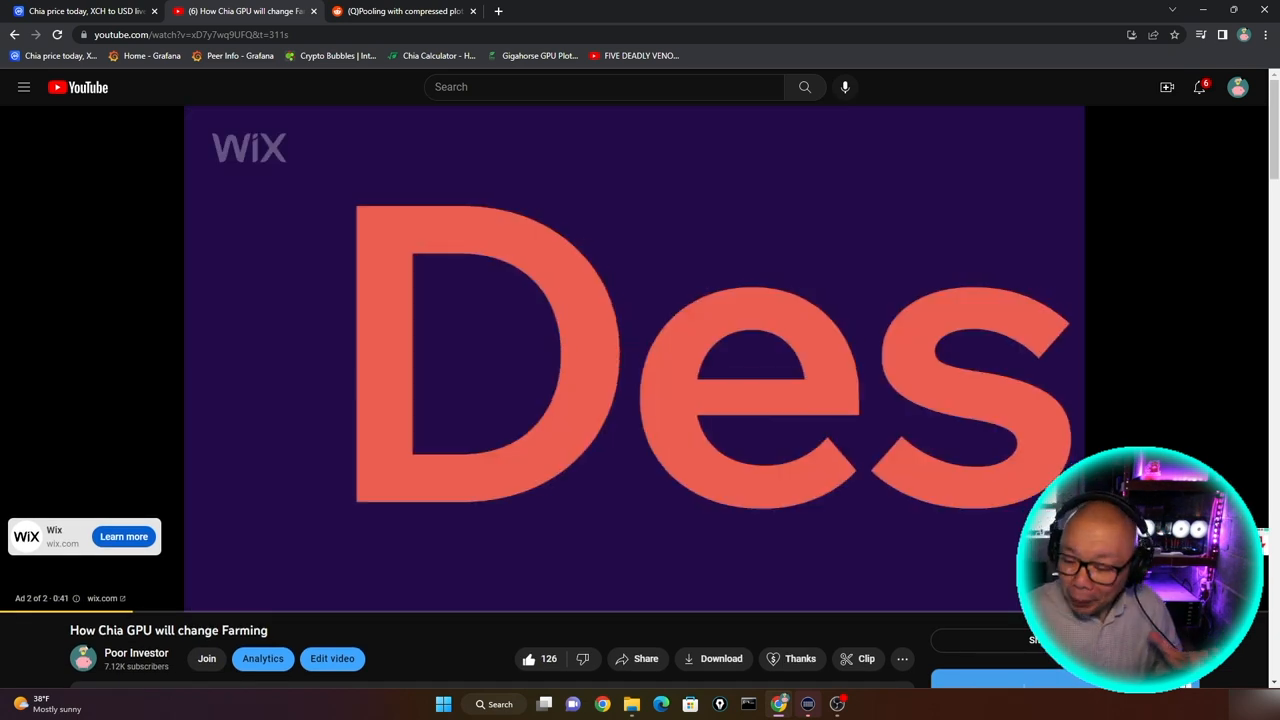
click(403, 11)
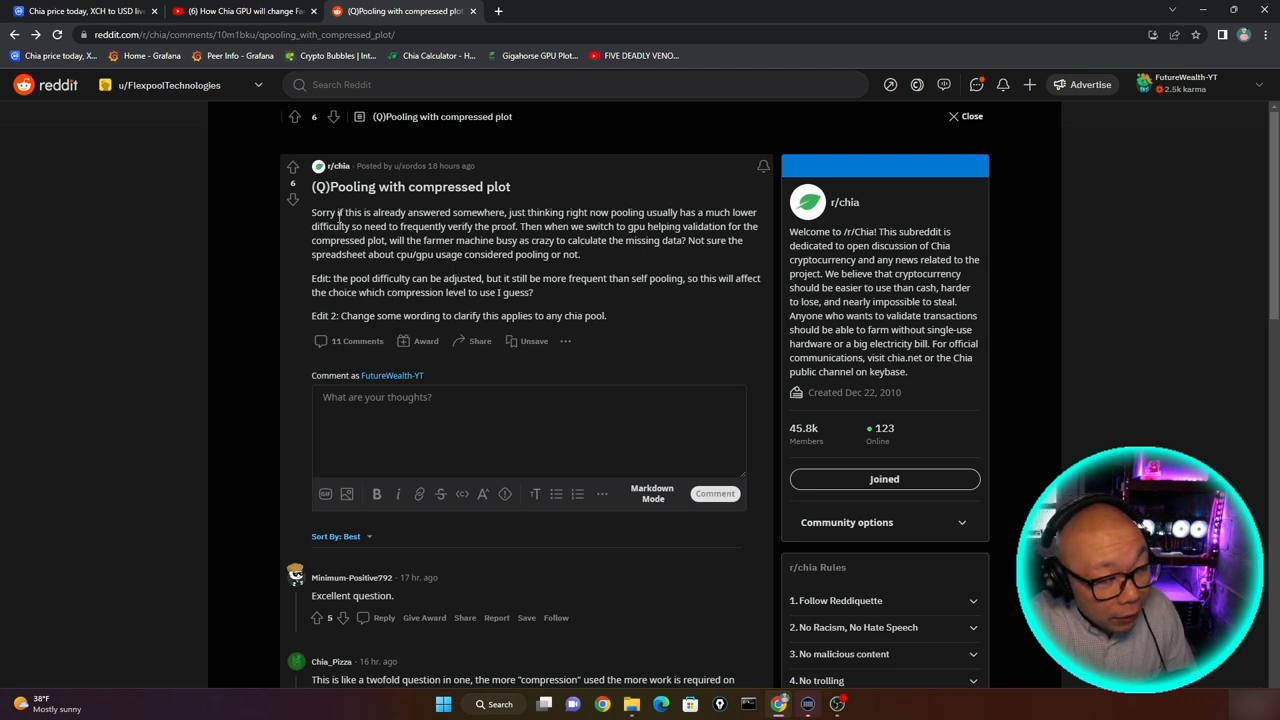
Step: Highlight phrases in the question, its first edit and Edit 2, then reach the replies
drag(337, 212, 604, 212)
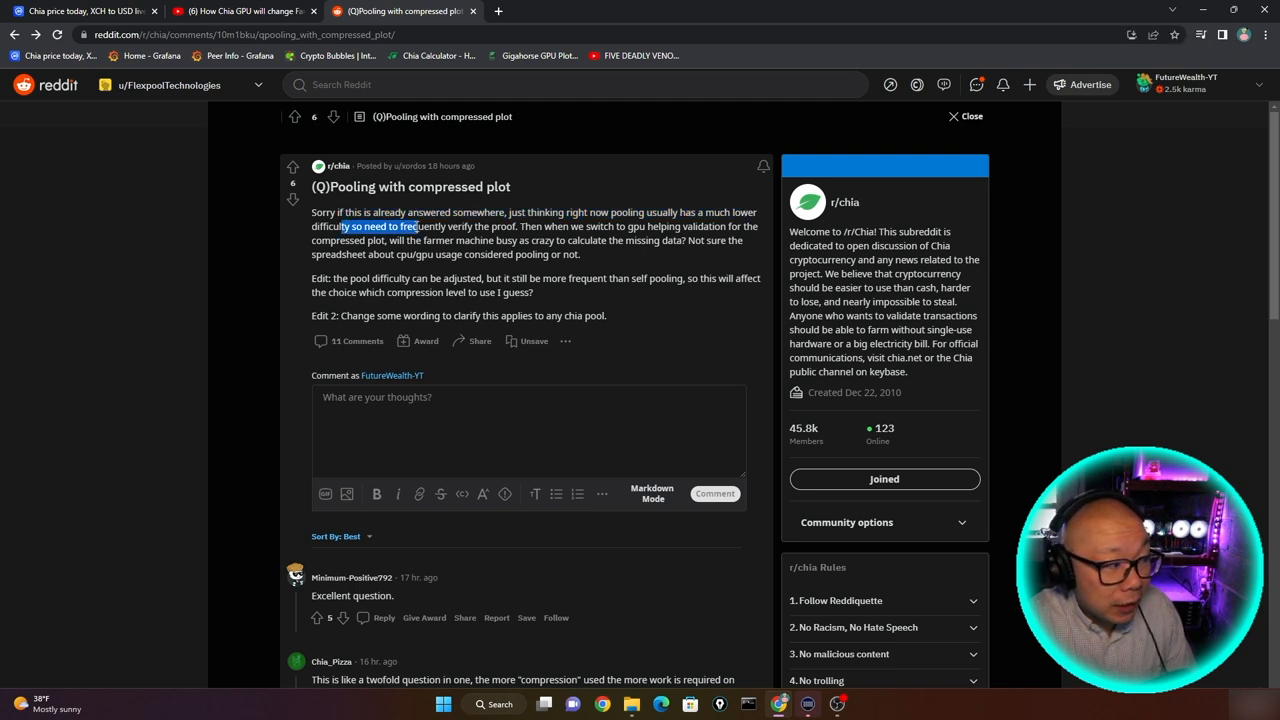
drag(343, 226, 513, 226)
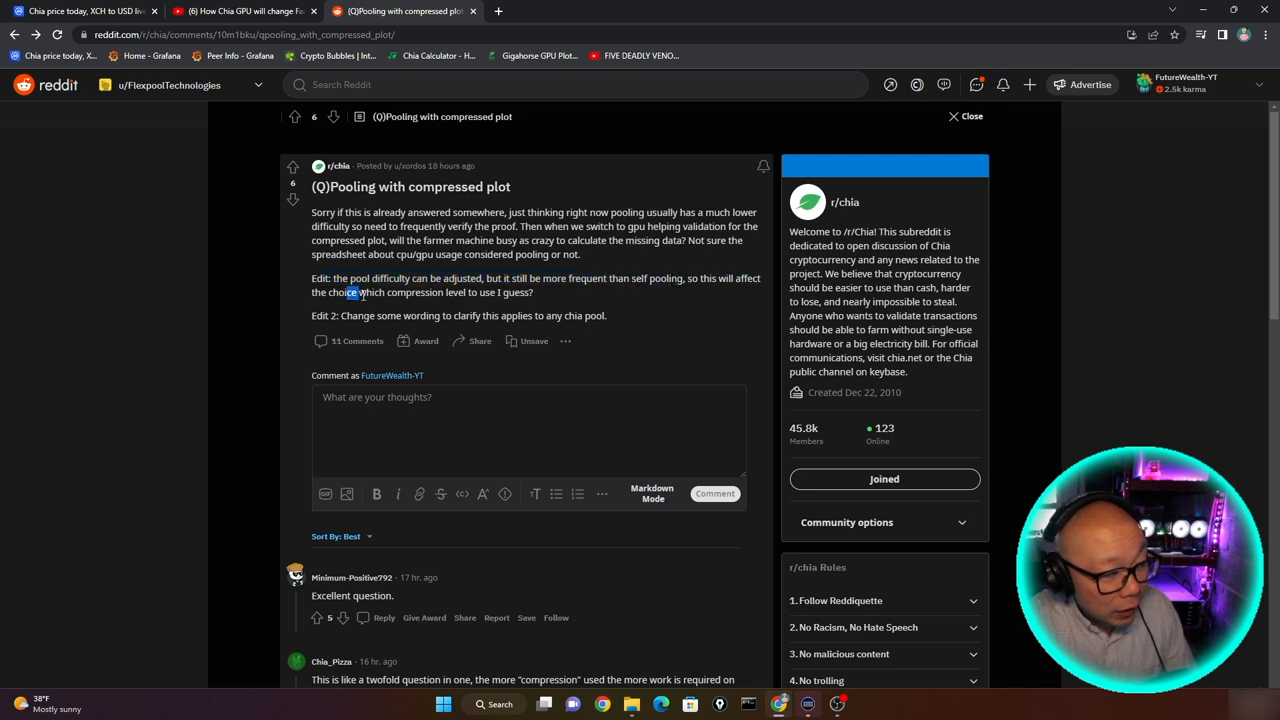
drag(353, 292, 525, 292)
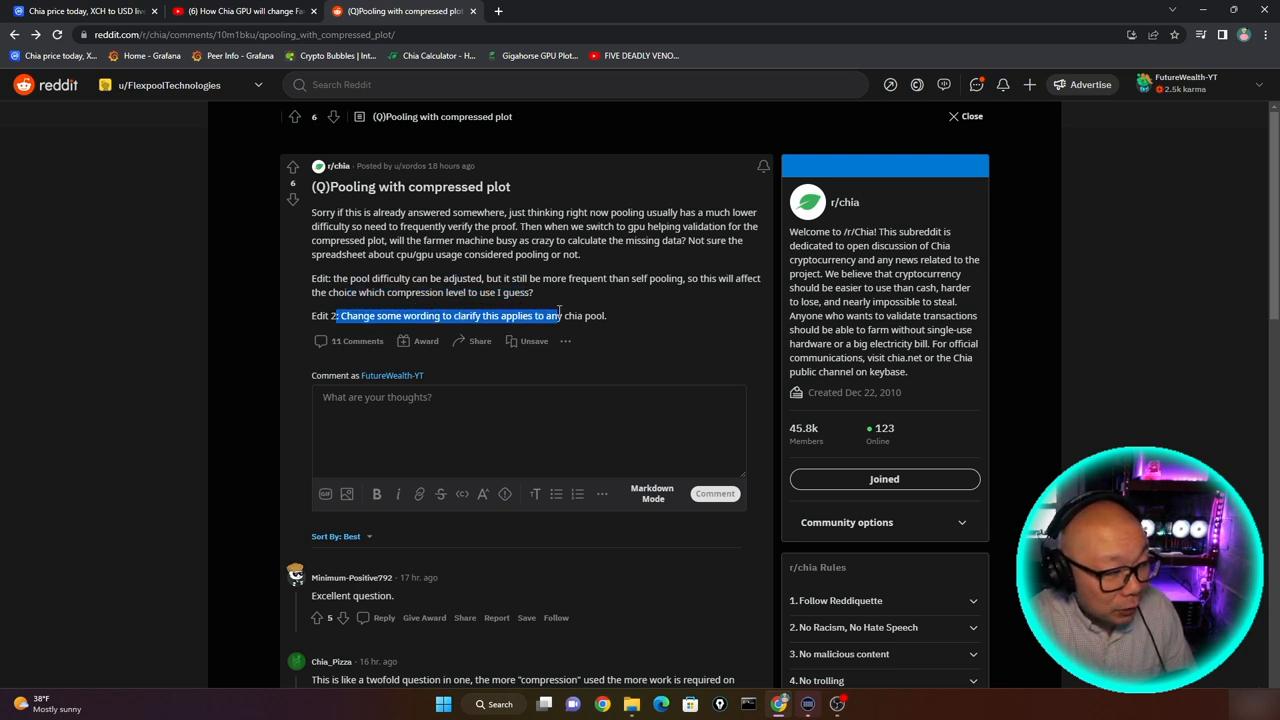
scroll(down, 3)
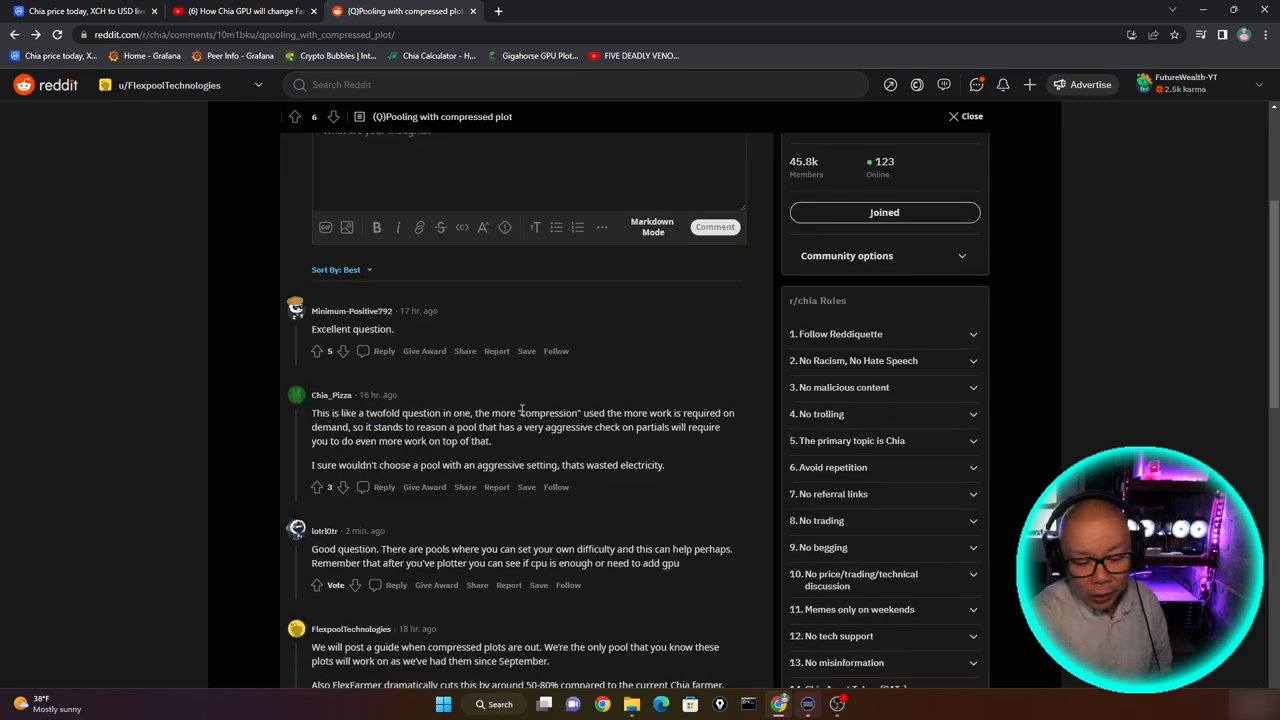
Step: Highlight the remark about avoiding aggressive pool settings in the difficulty replies
scroll(down, 3)
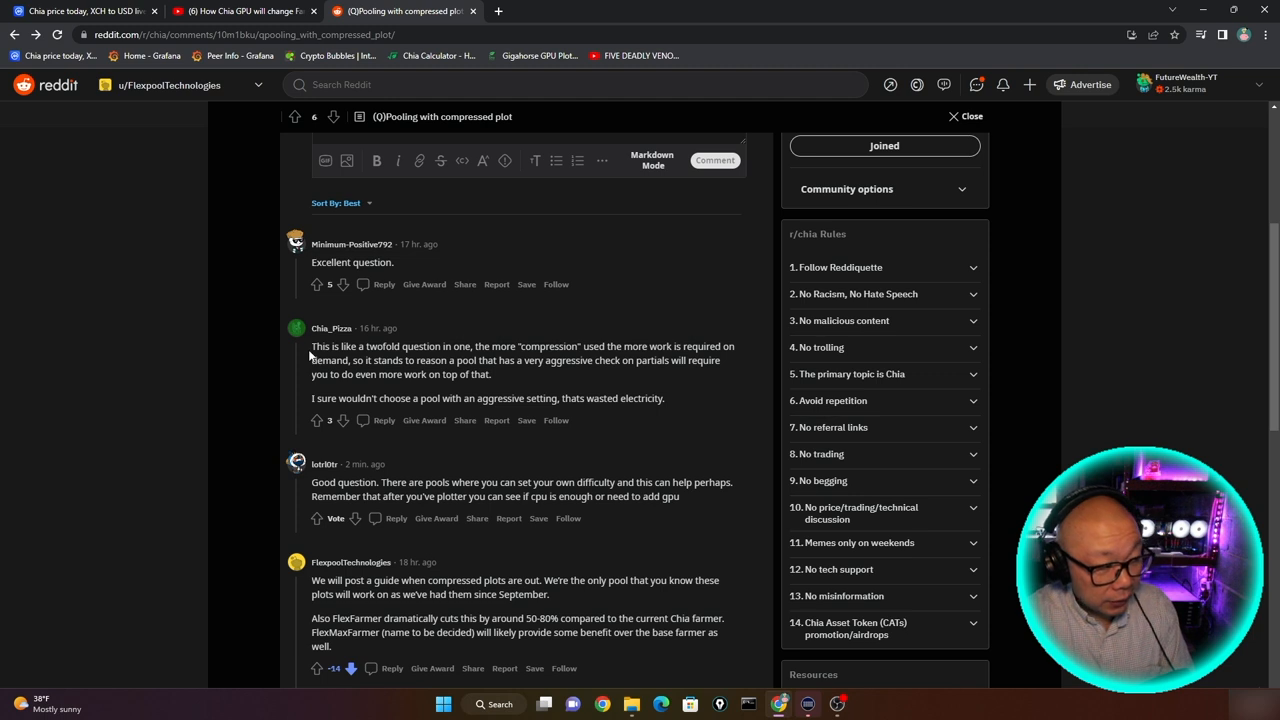
drag(365, 346, 491, 346)
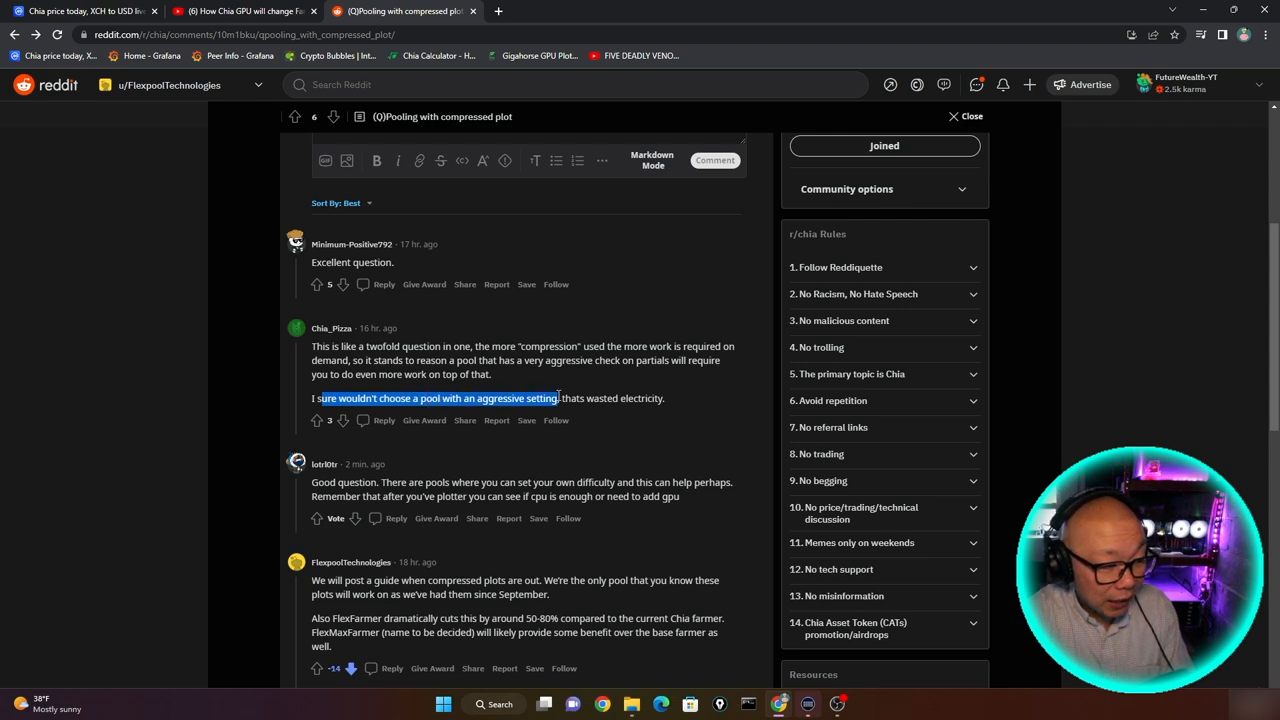
scroll(down, 3)
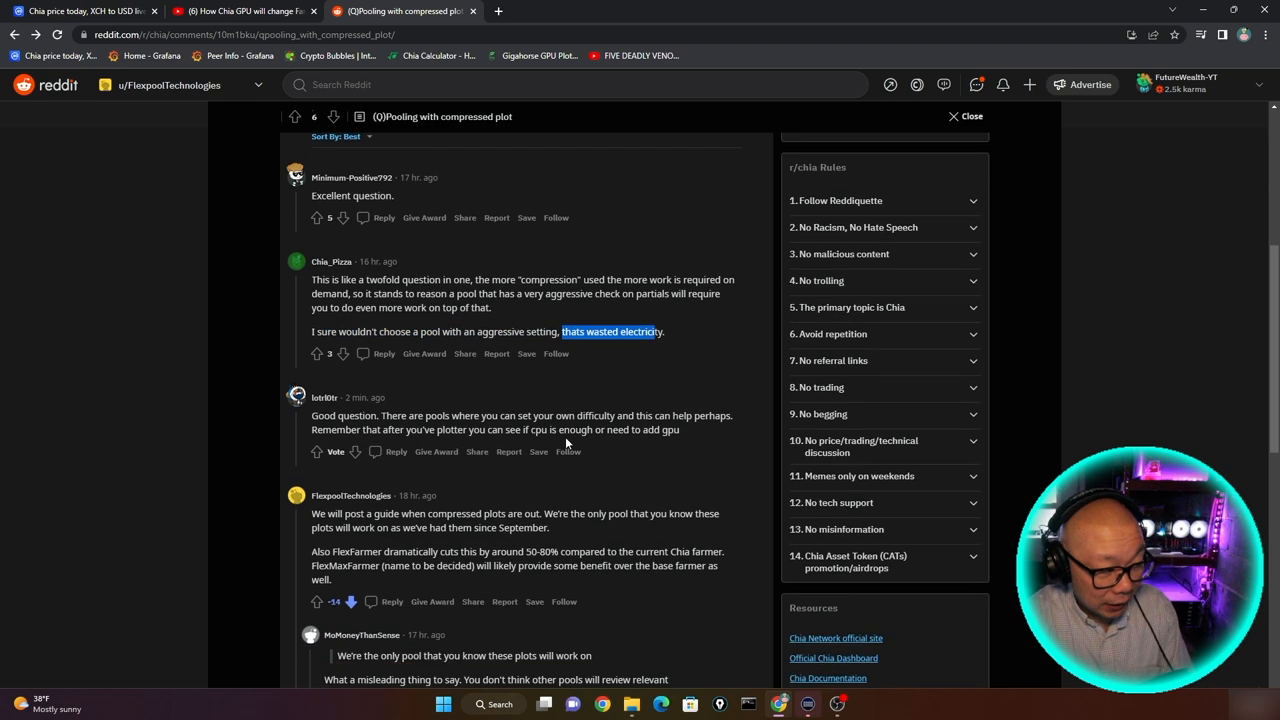
scroll(down, 3)
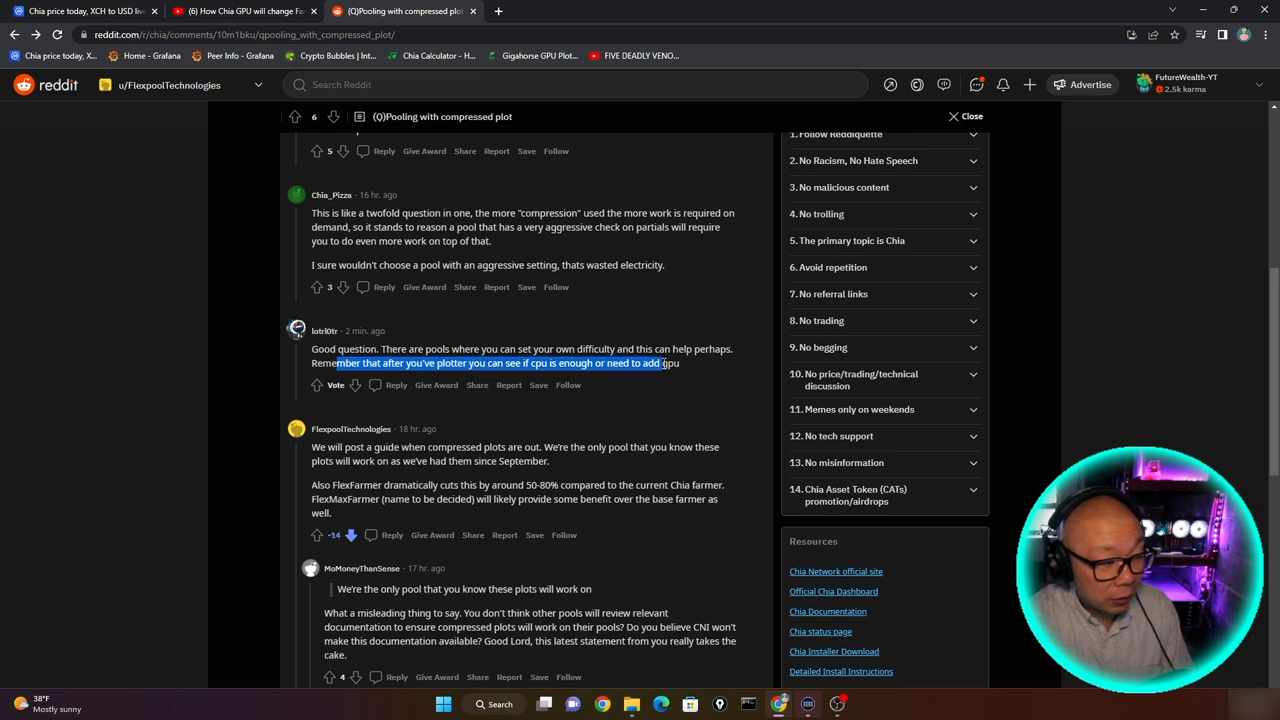
scroll(down, 3)
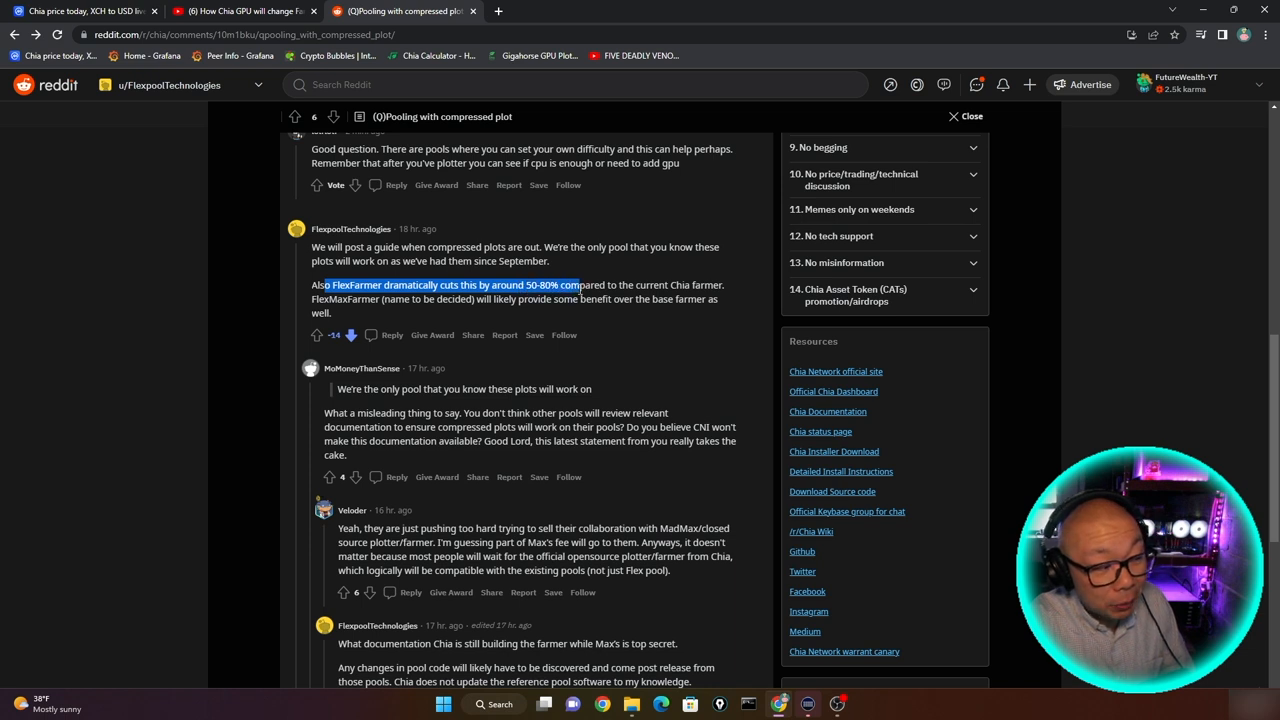
Step: Mark Flexpool's FlexFarmer benefit claim, undo its downvote, and highlight the critical reply's ending
drag(575, 285, 725, 285)
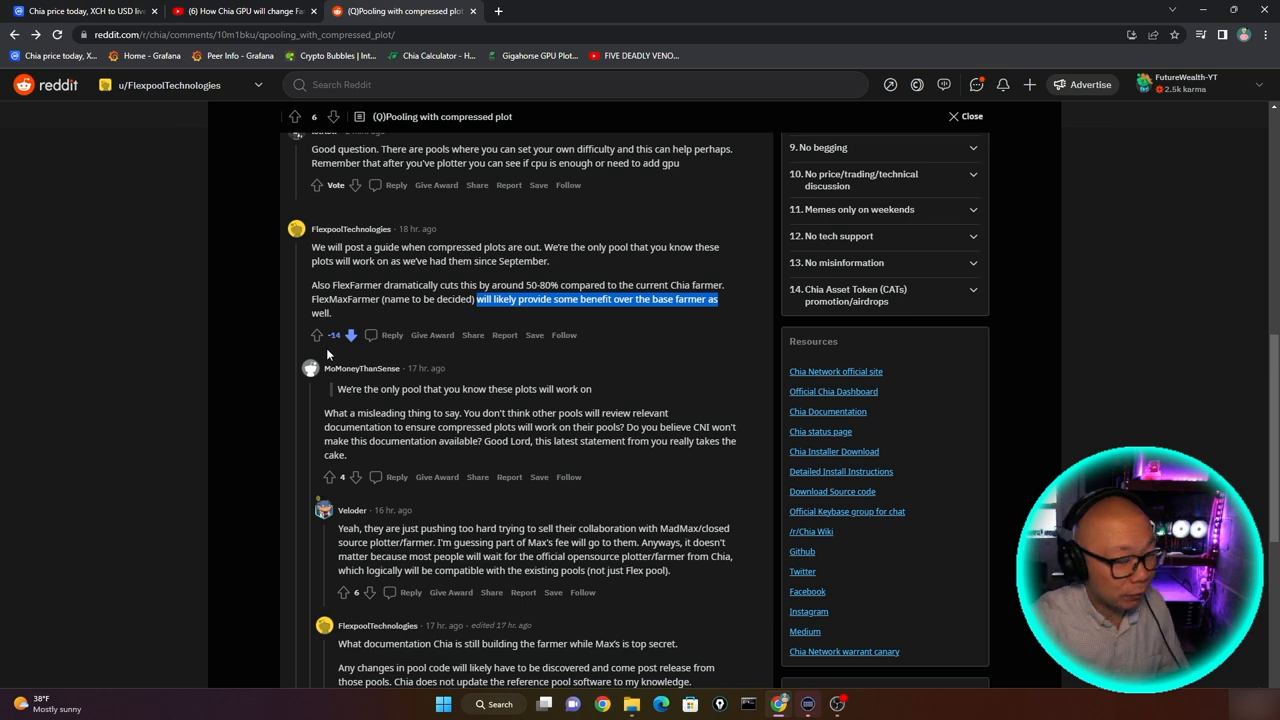
mouse_move(375, 472)
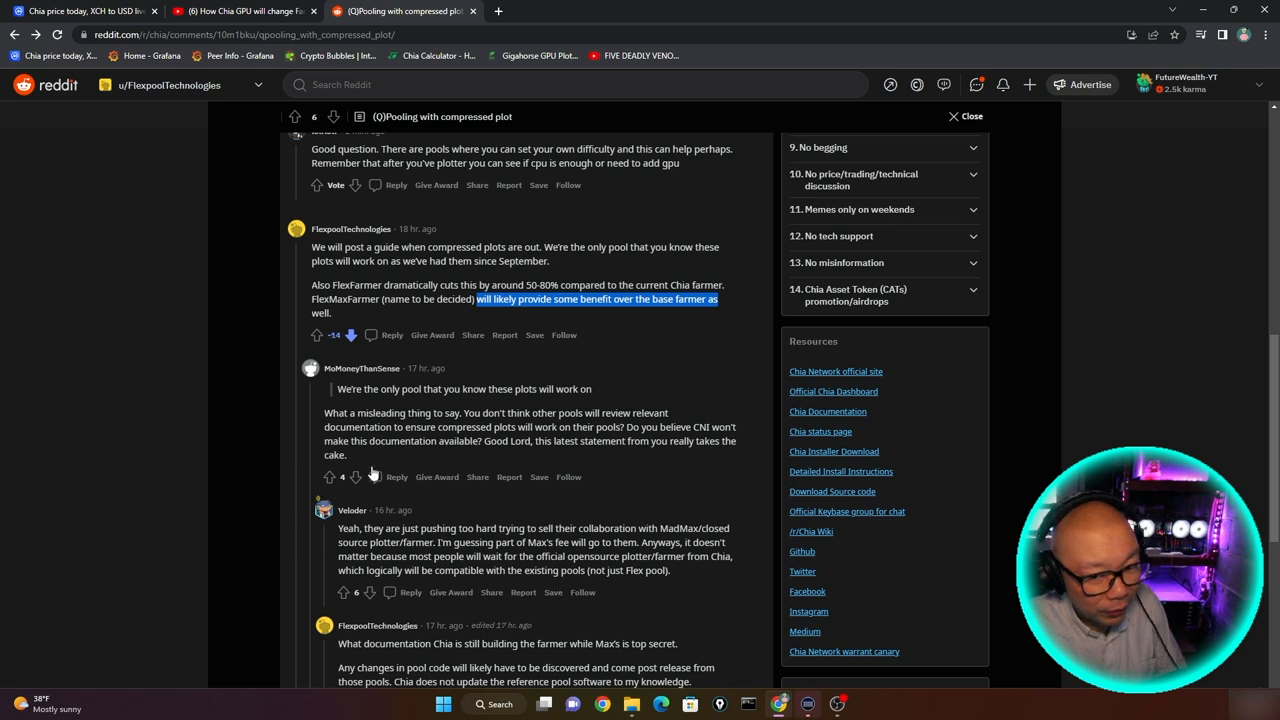
mouse_move(375, 477)
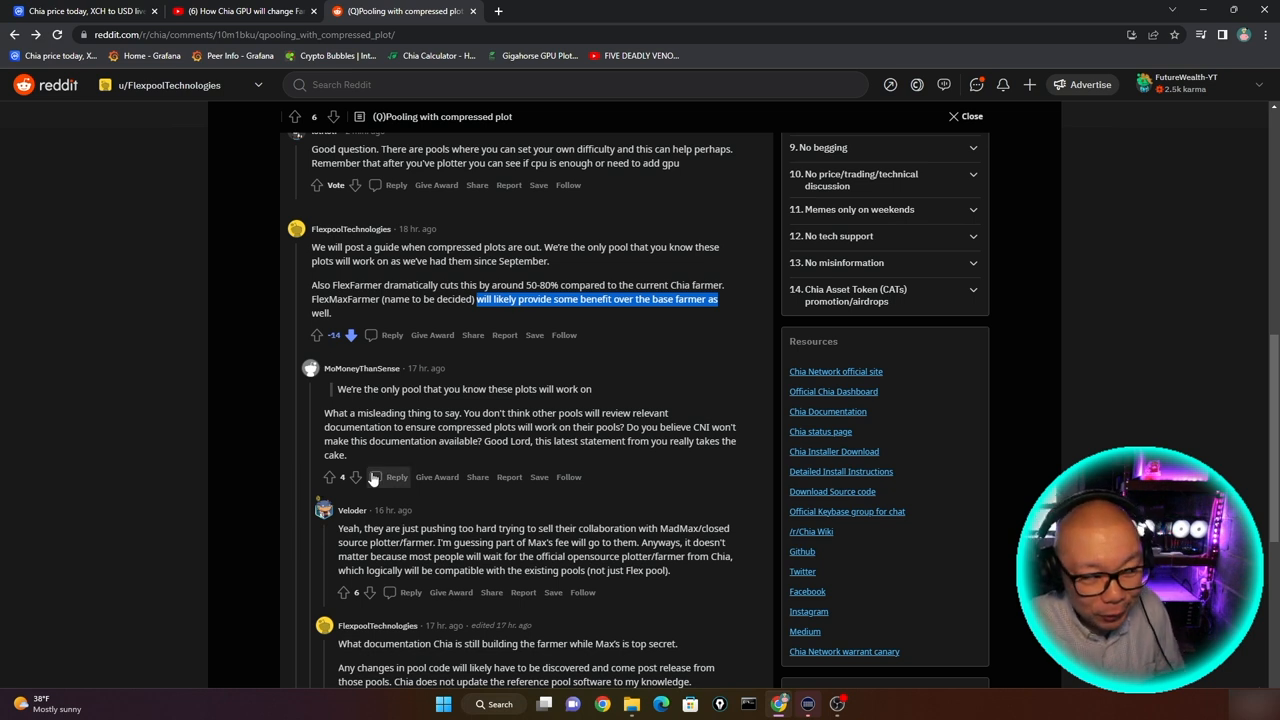
click(351, 335)
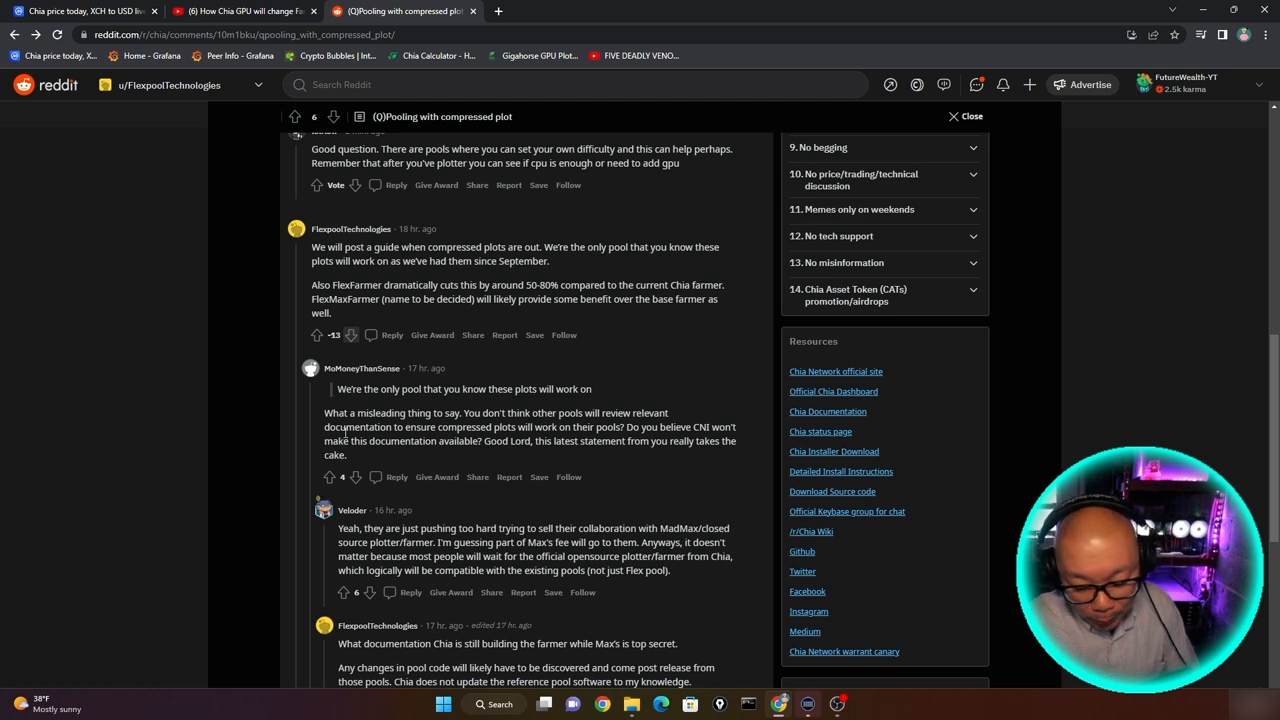
mouse_move(337, 395)
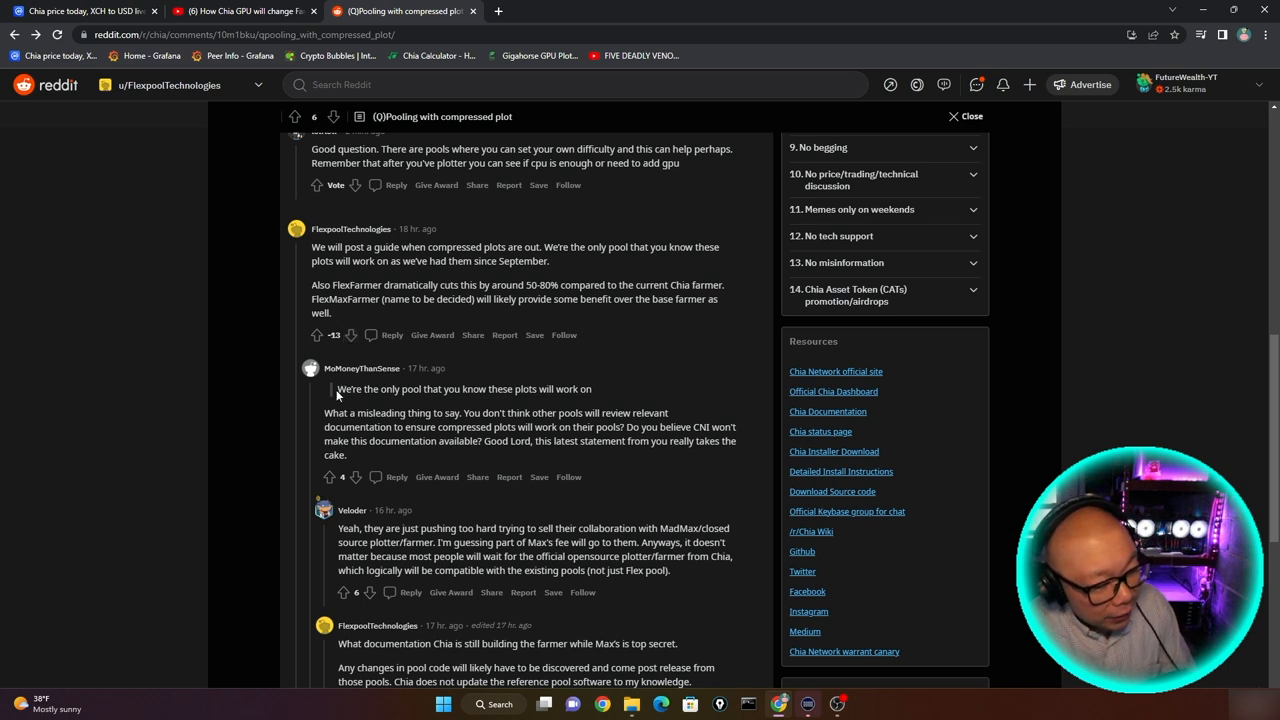
drag(337, 389, 500, 413)
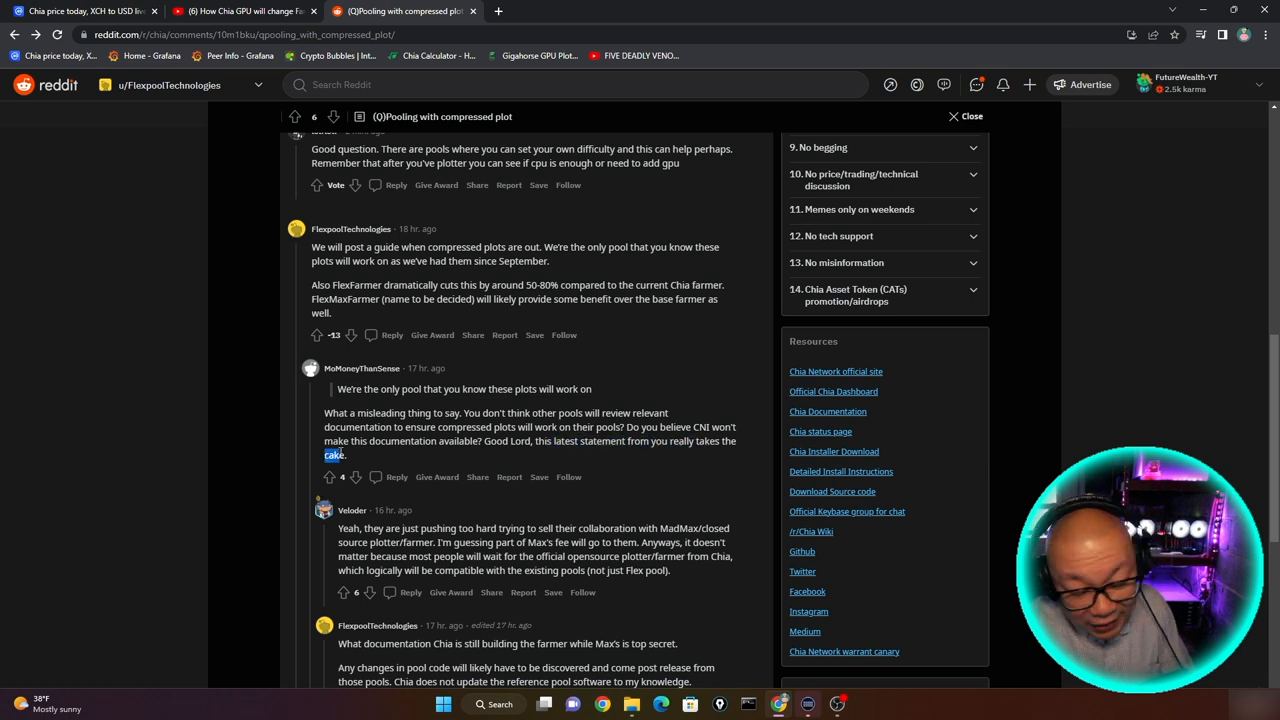
Step: Scroll to Veloder's reply and highlight its MadMax collaboration complaint
scroll(down, 3)
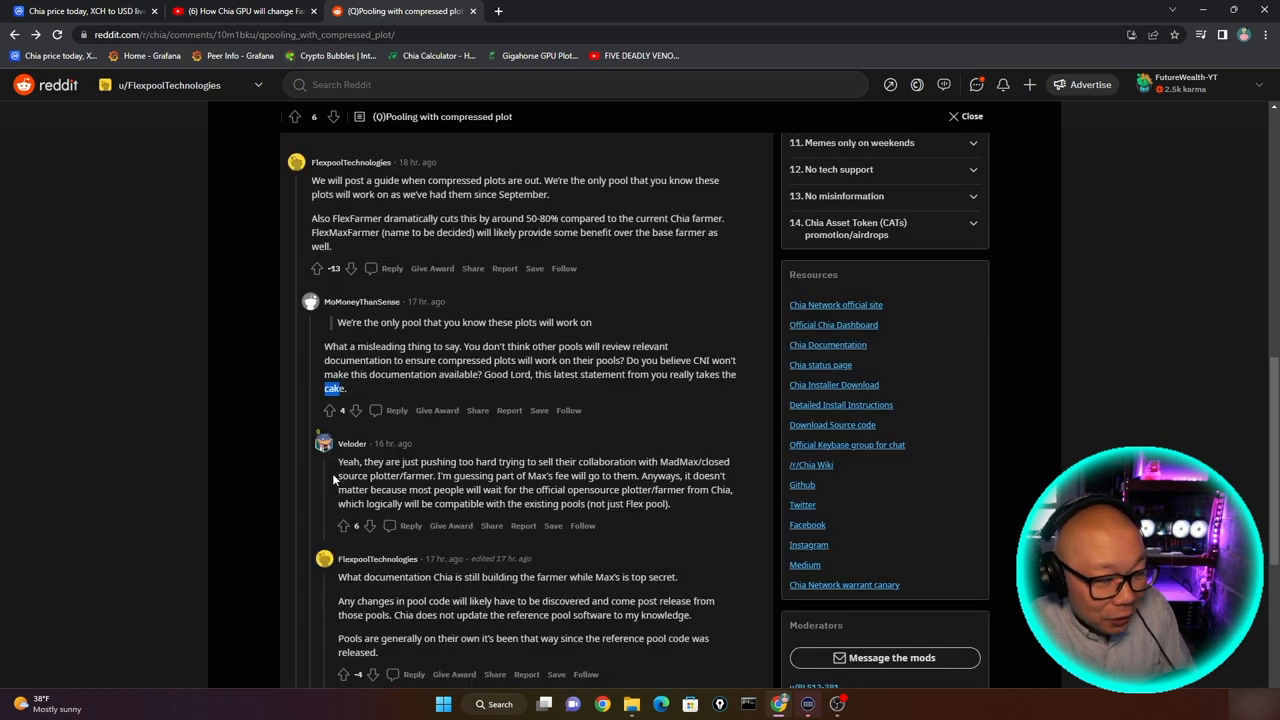
scroll(down, 3)
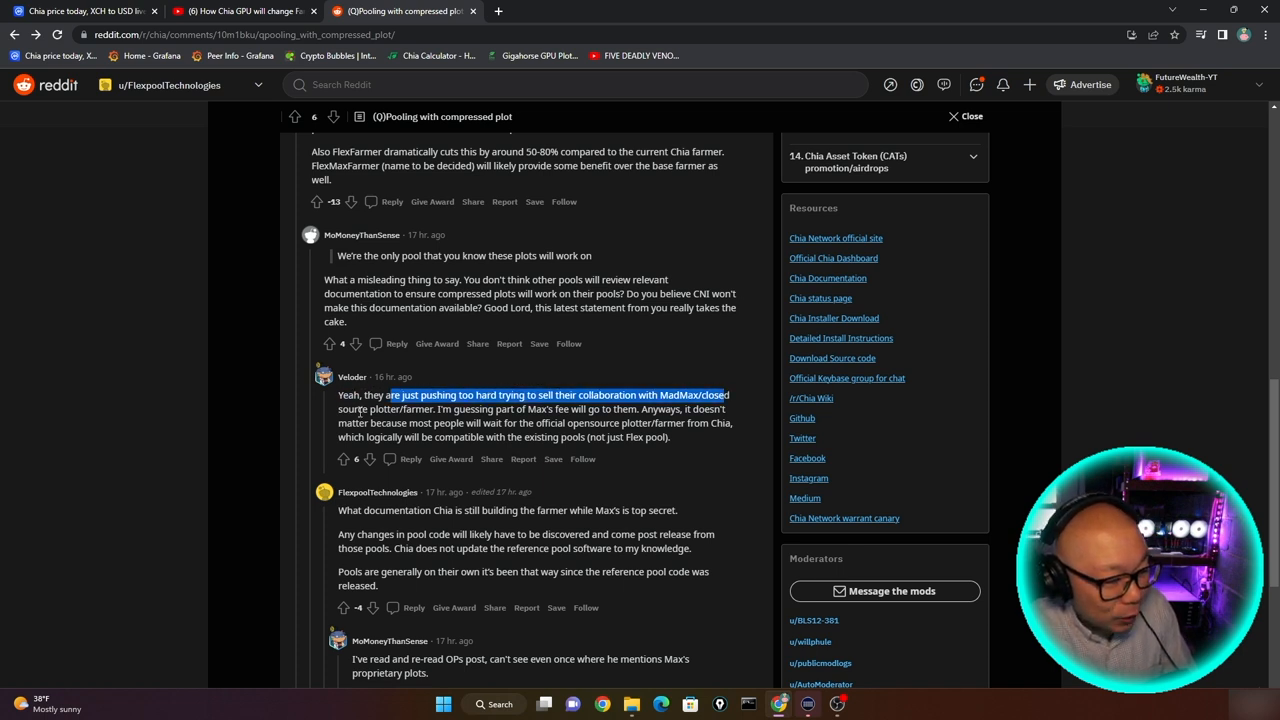
double_click(469, 409)
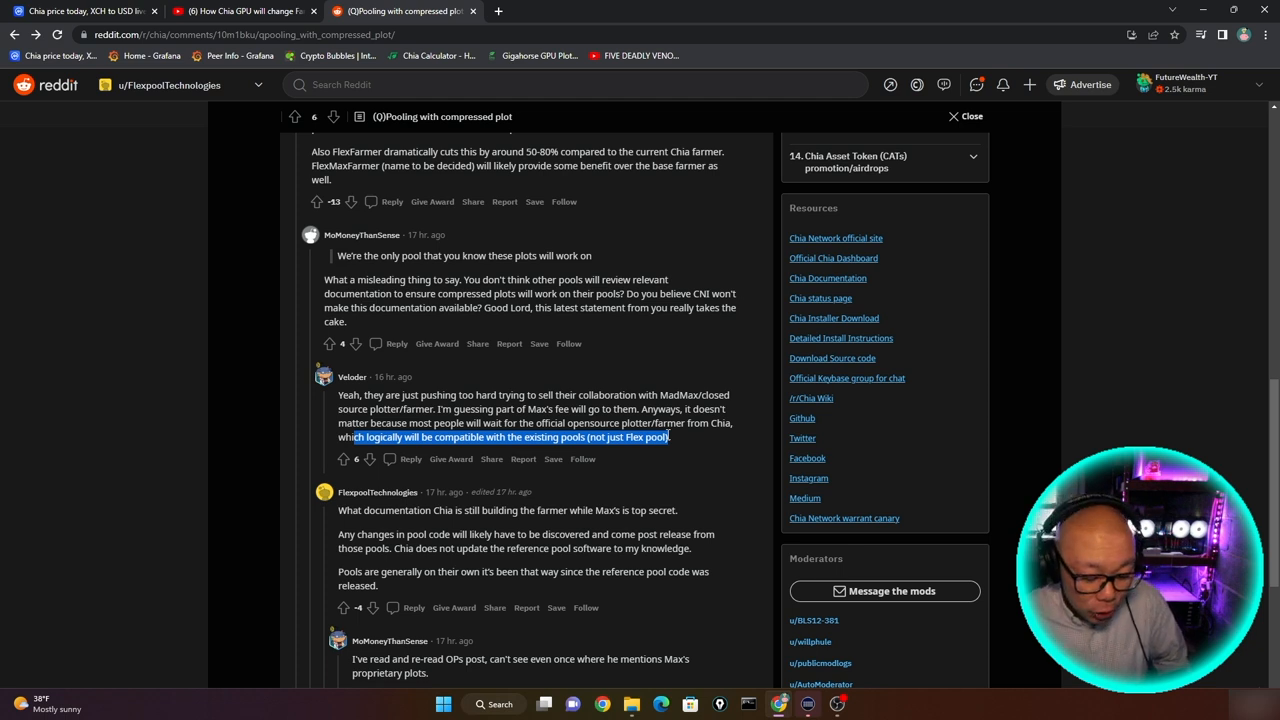
mouse_move(632, 490)
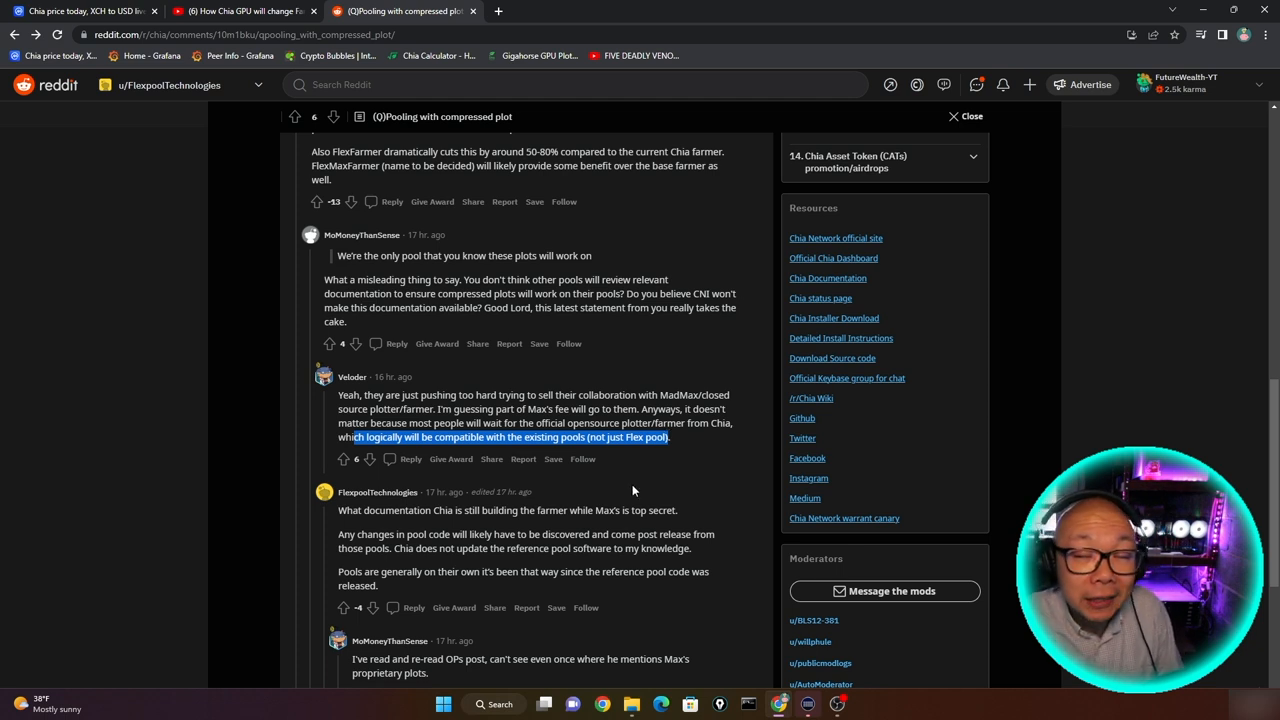
Step: Highlight Flexpool's line that Chia doesn't update reference pool software, then clear it
scroll(down, 3)
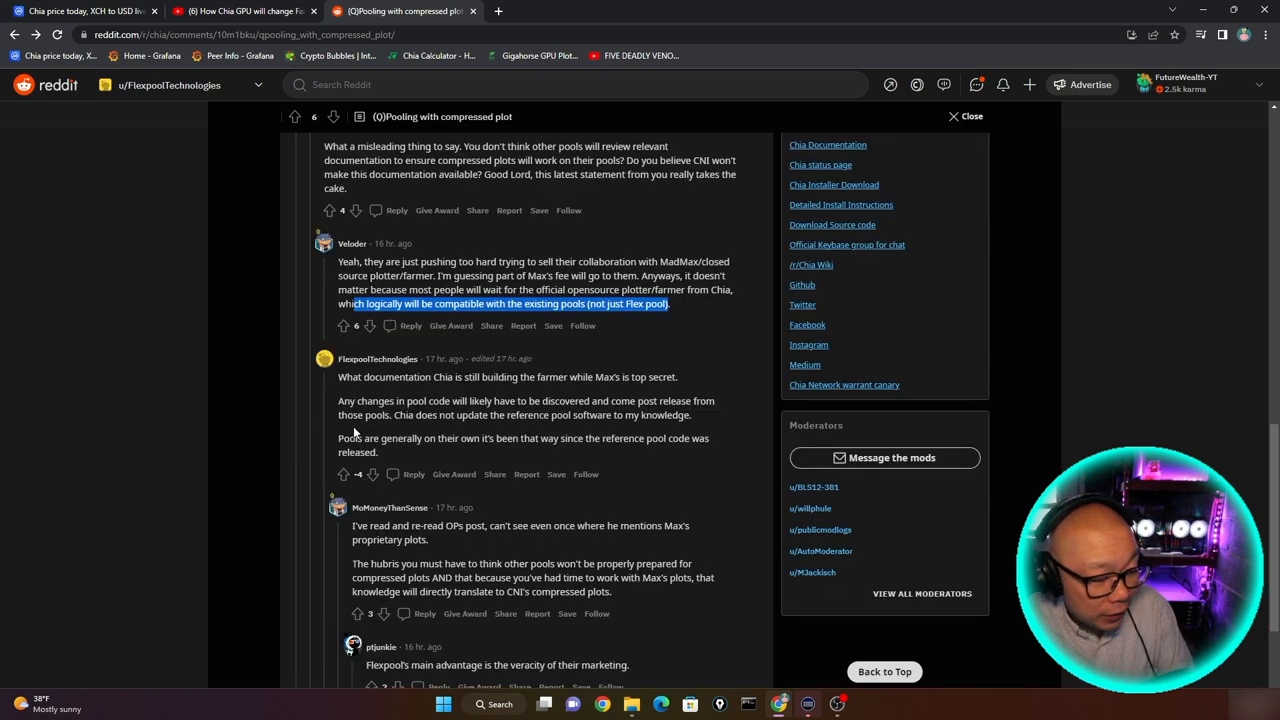
scroll(down, 3)
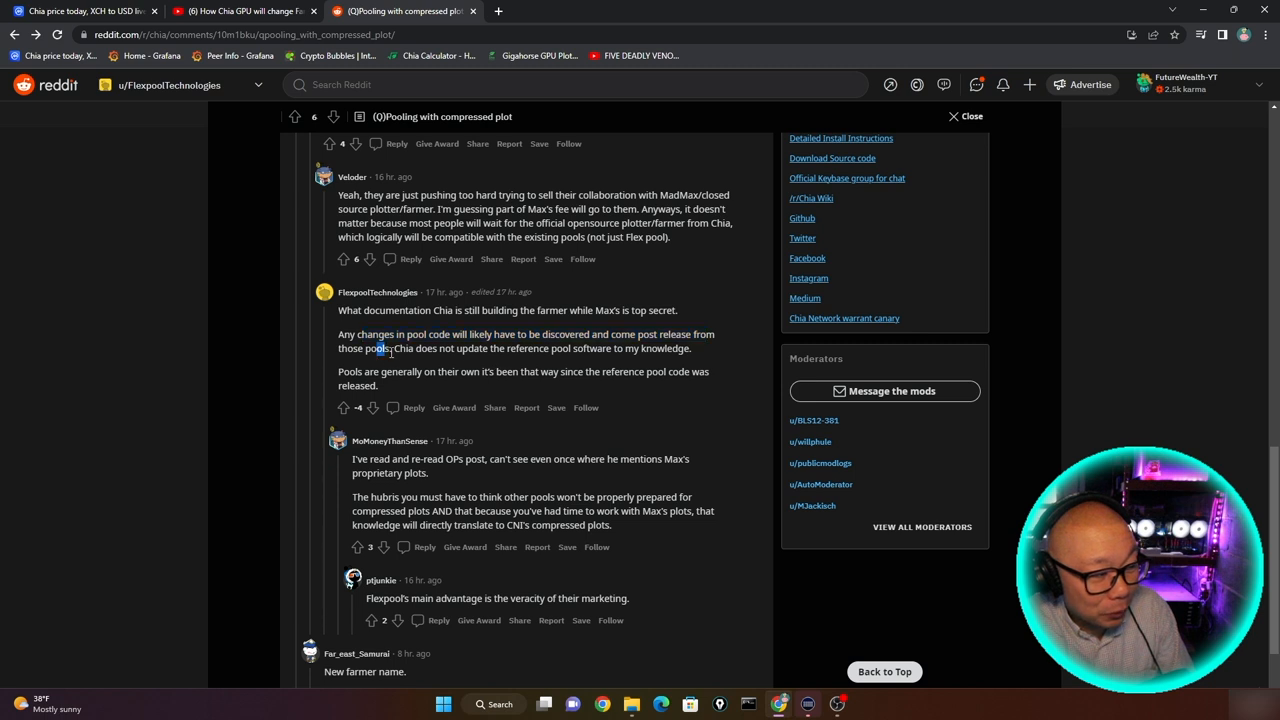
drag(408, 348, 549, 348)
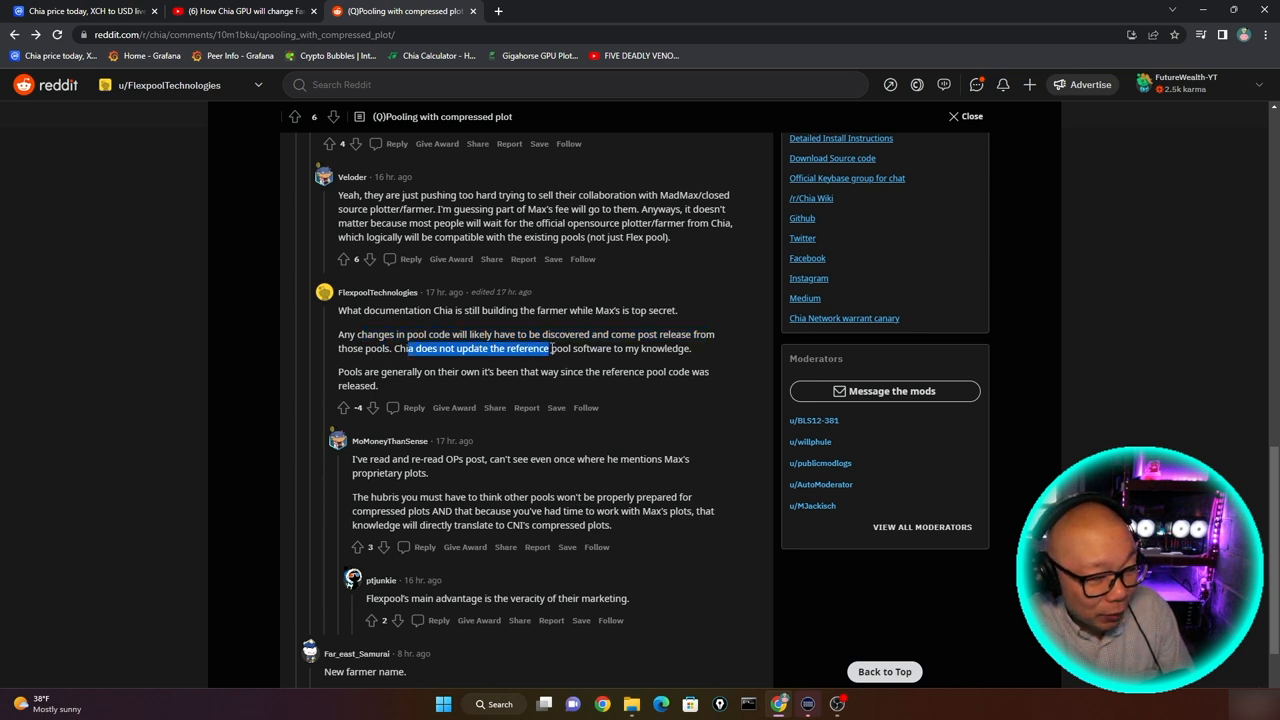
click(338, 375)
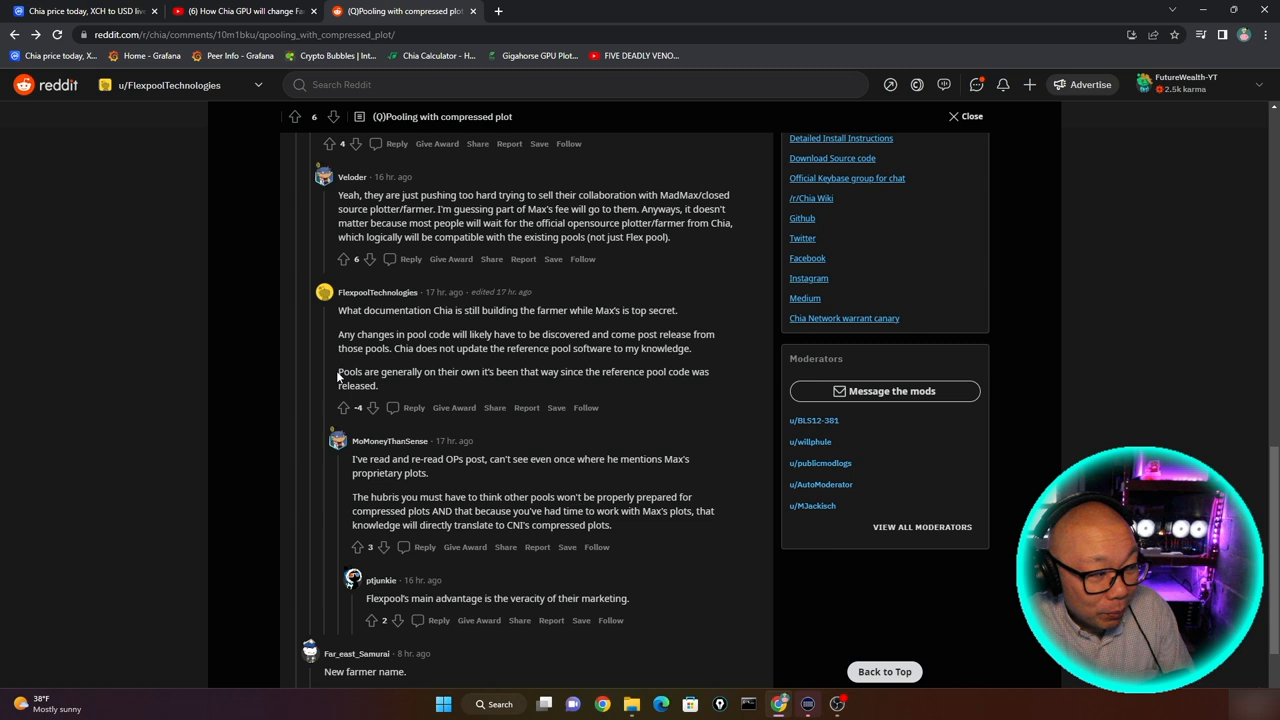
Step: Highlight 'pools are on their own', the hubris rebuttal, and the marketing veracity sentence
drag(338, 371, 580, 371)
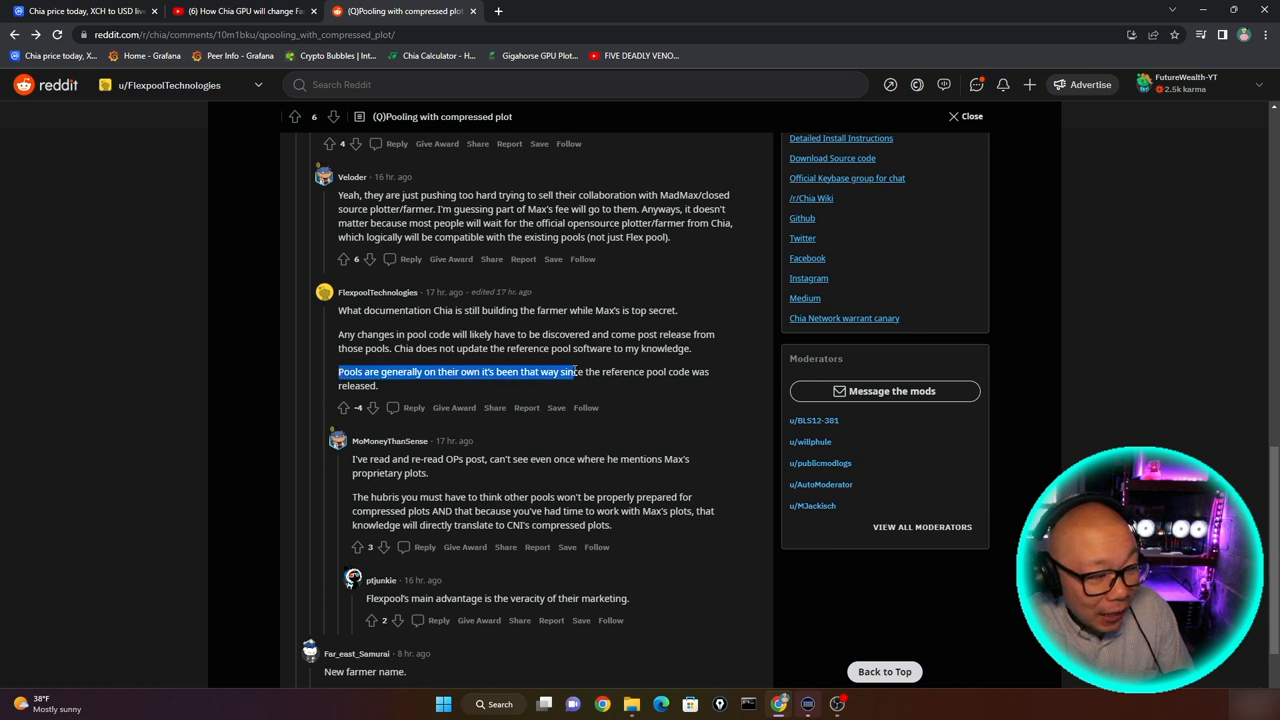
drag(575, 371, 708, 371)
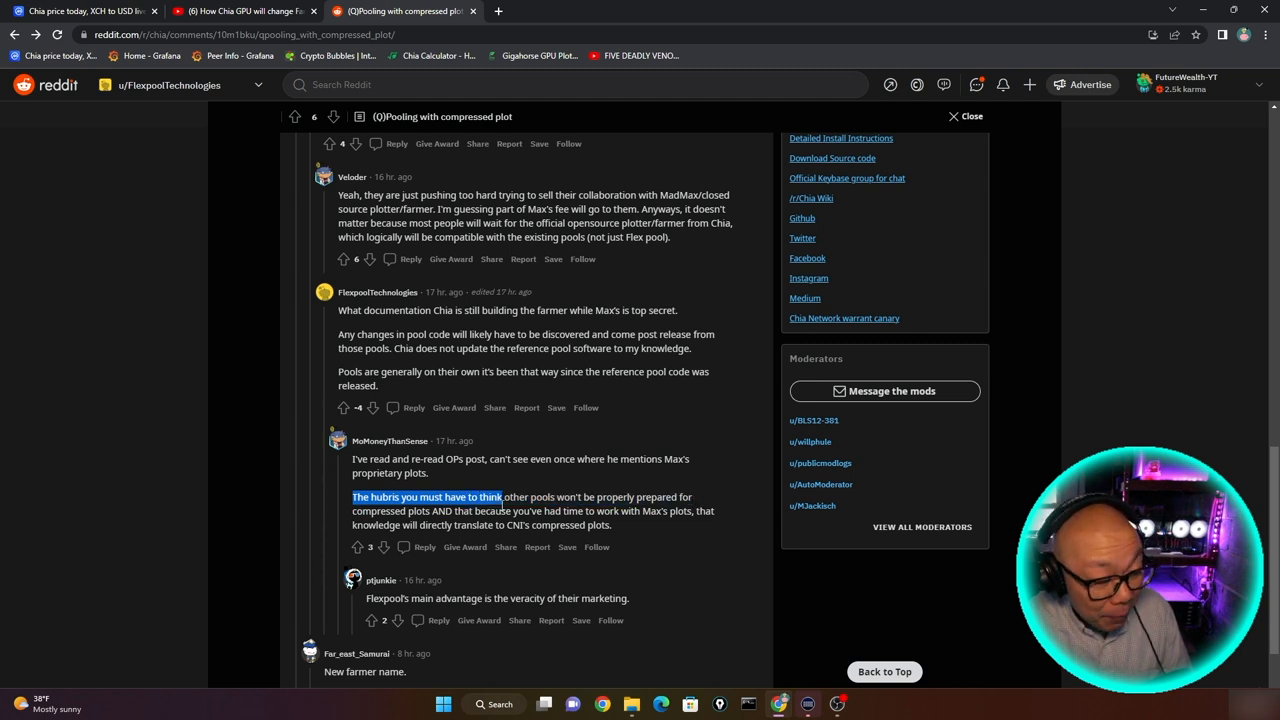
drag(505, 497, 691, 510)
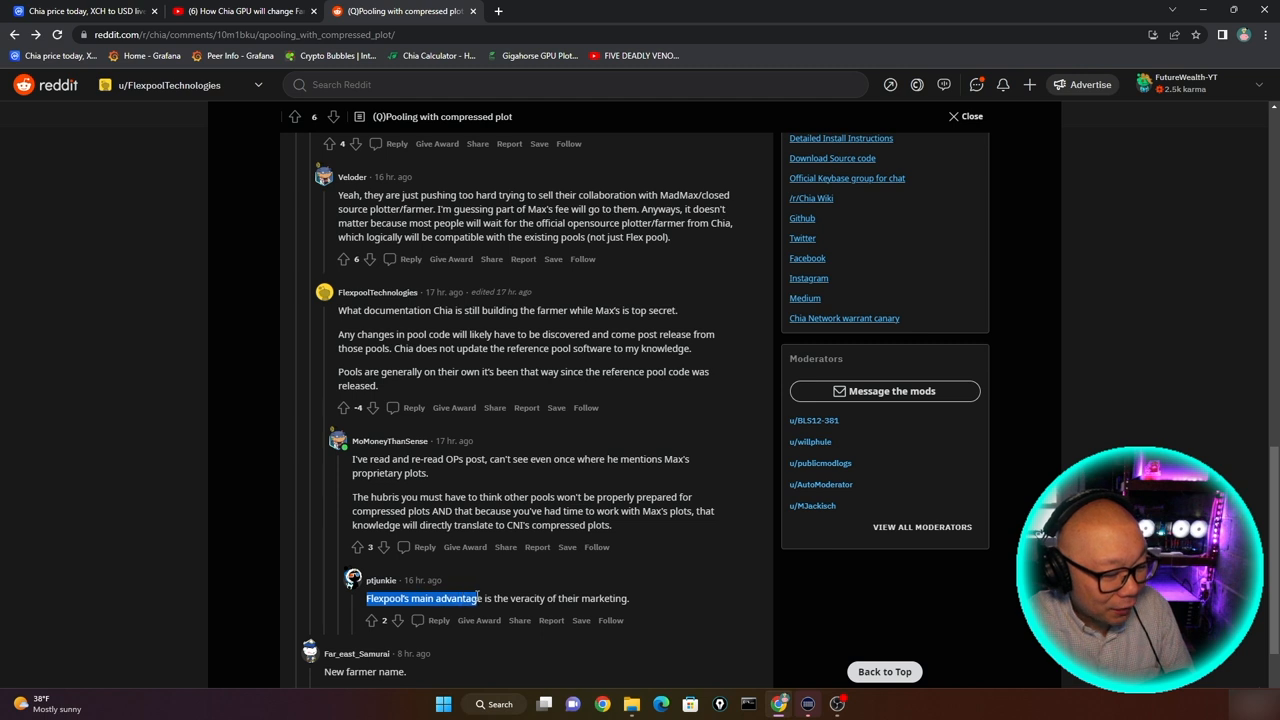
drag(478, 598, 595, 598)
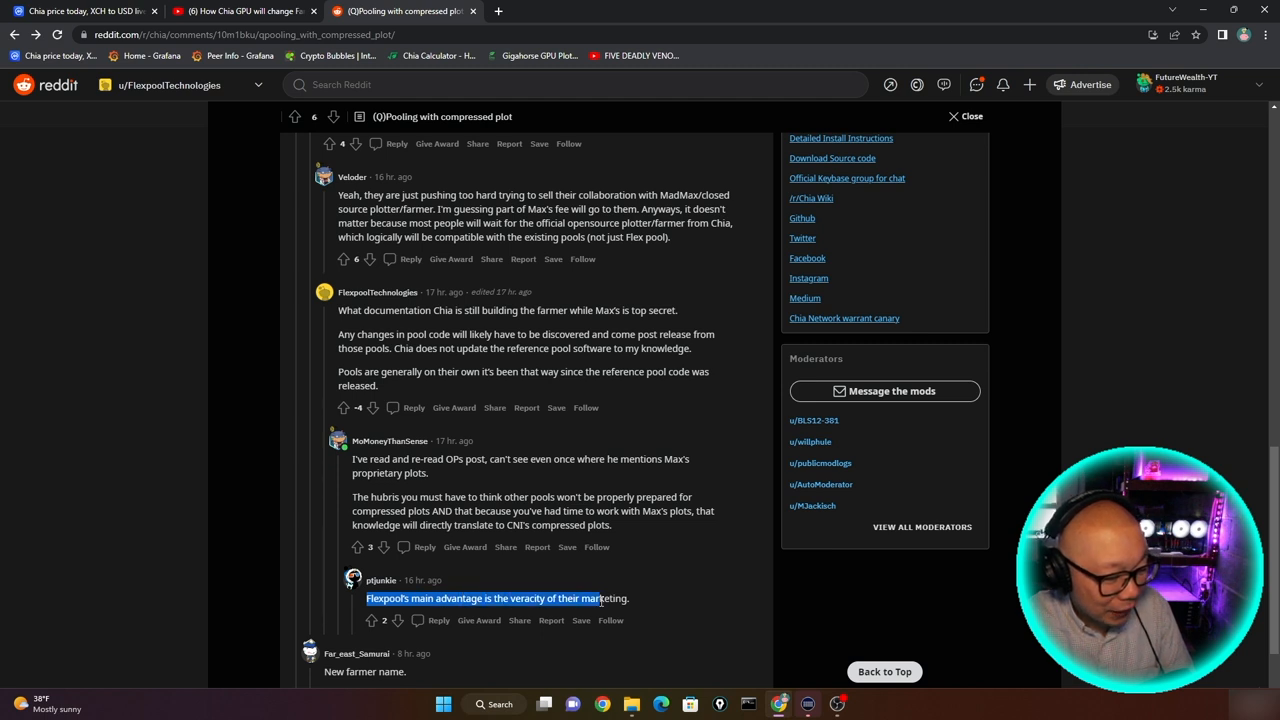